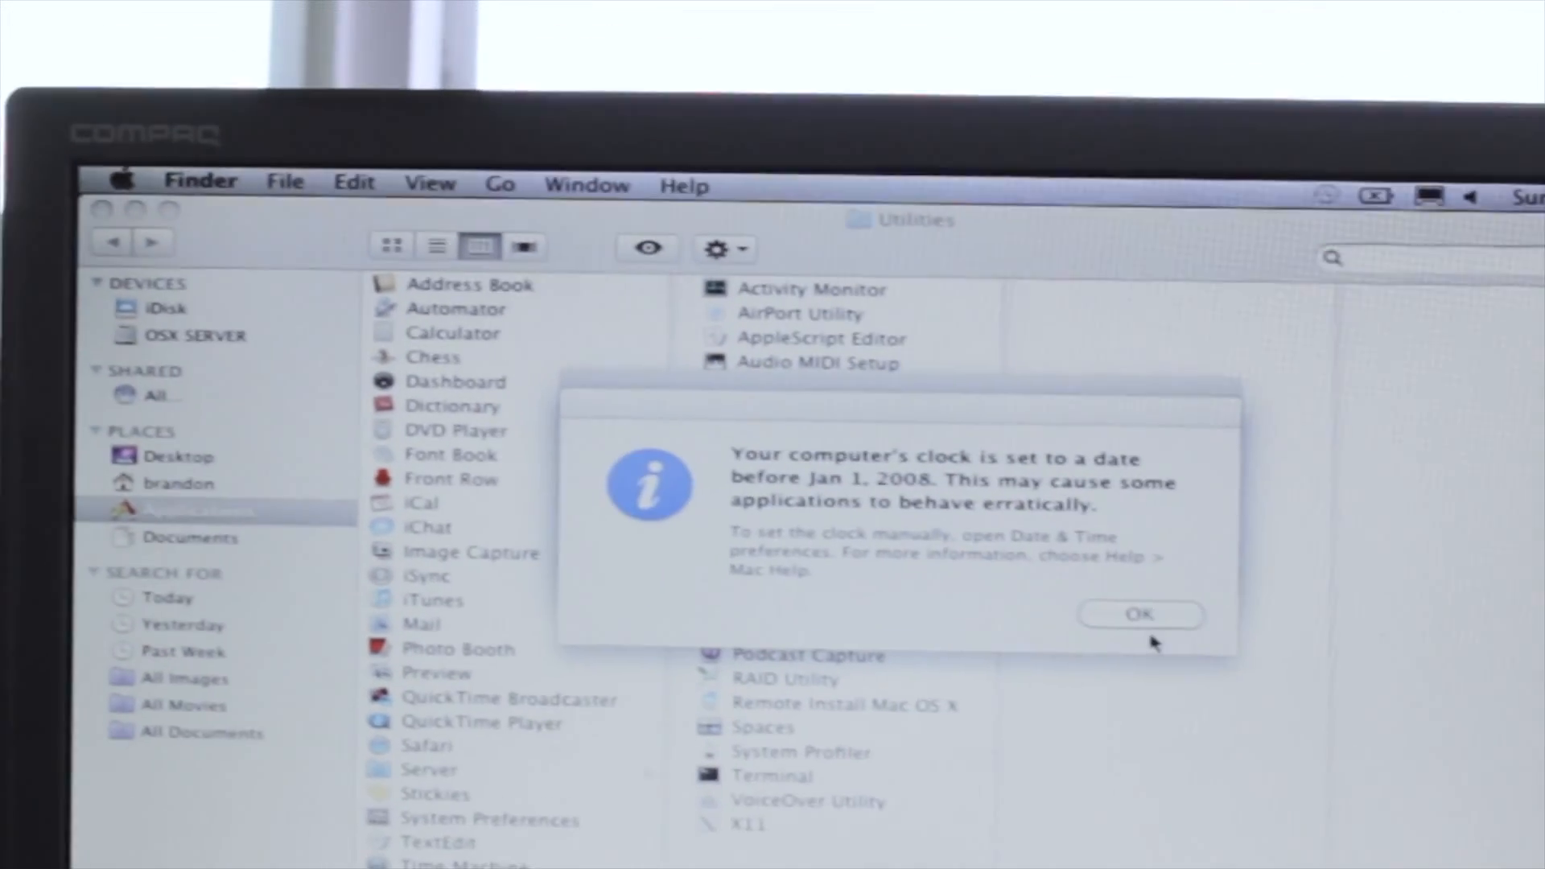
Step: Acknowledge the clock-date warning and the LucidaGrande font-restored notice
left_click(1140, 614)
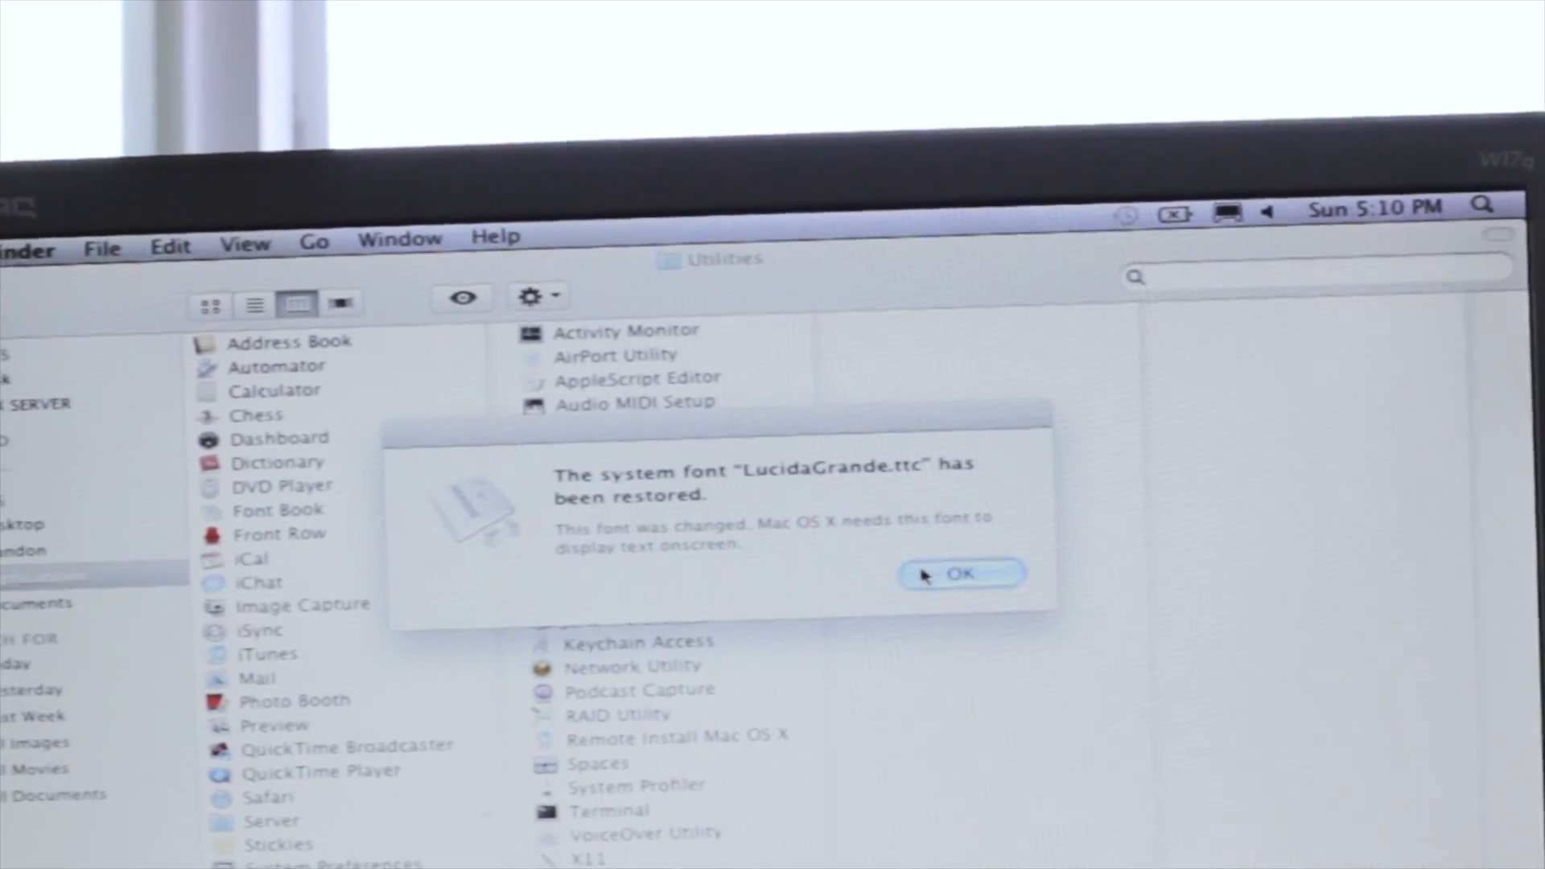
left_click(962, 574)
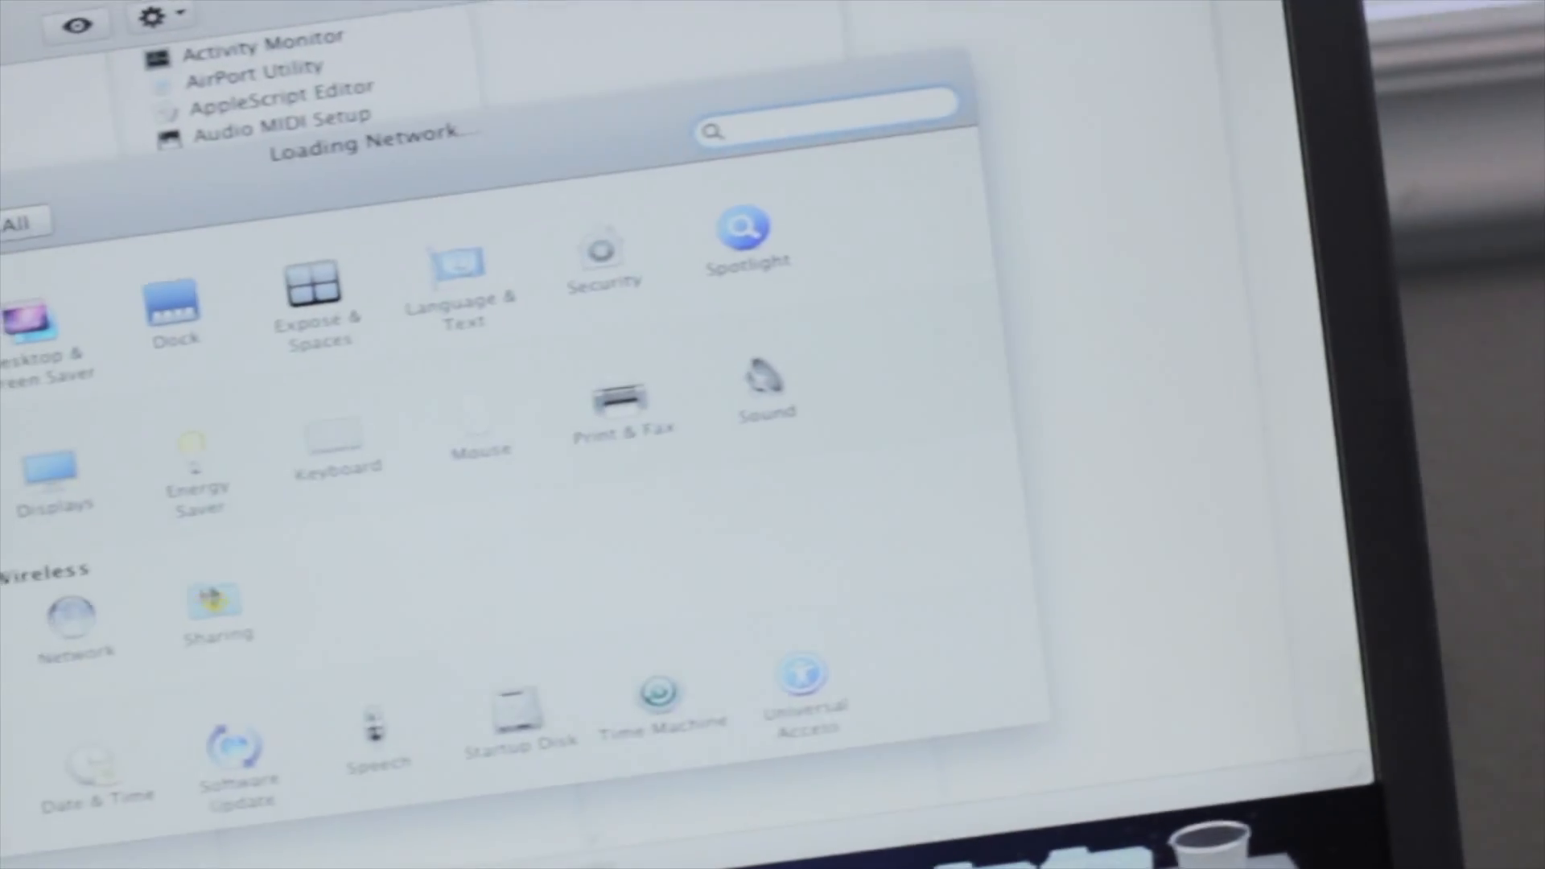
Step: Set Ethernet's IPv4 to Using DHCP and apply the pending network changes
left_click(74, 612)
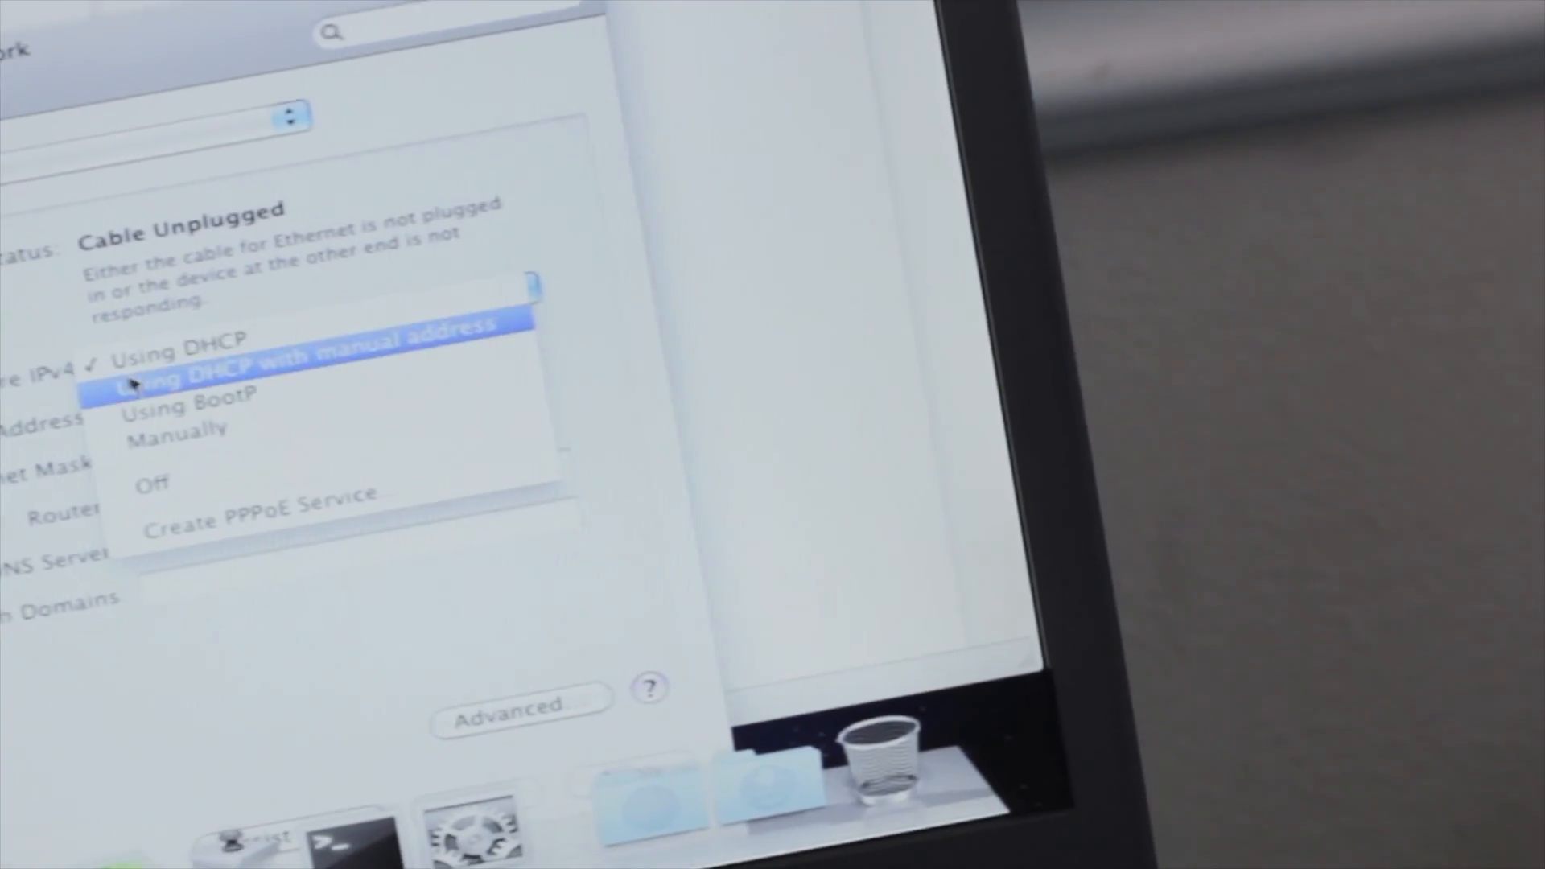
left_click(177, 428)
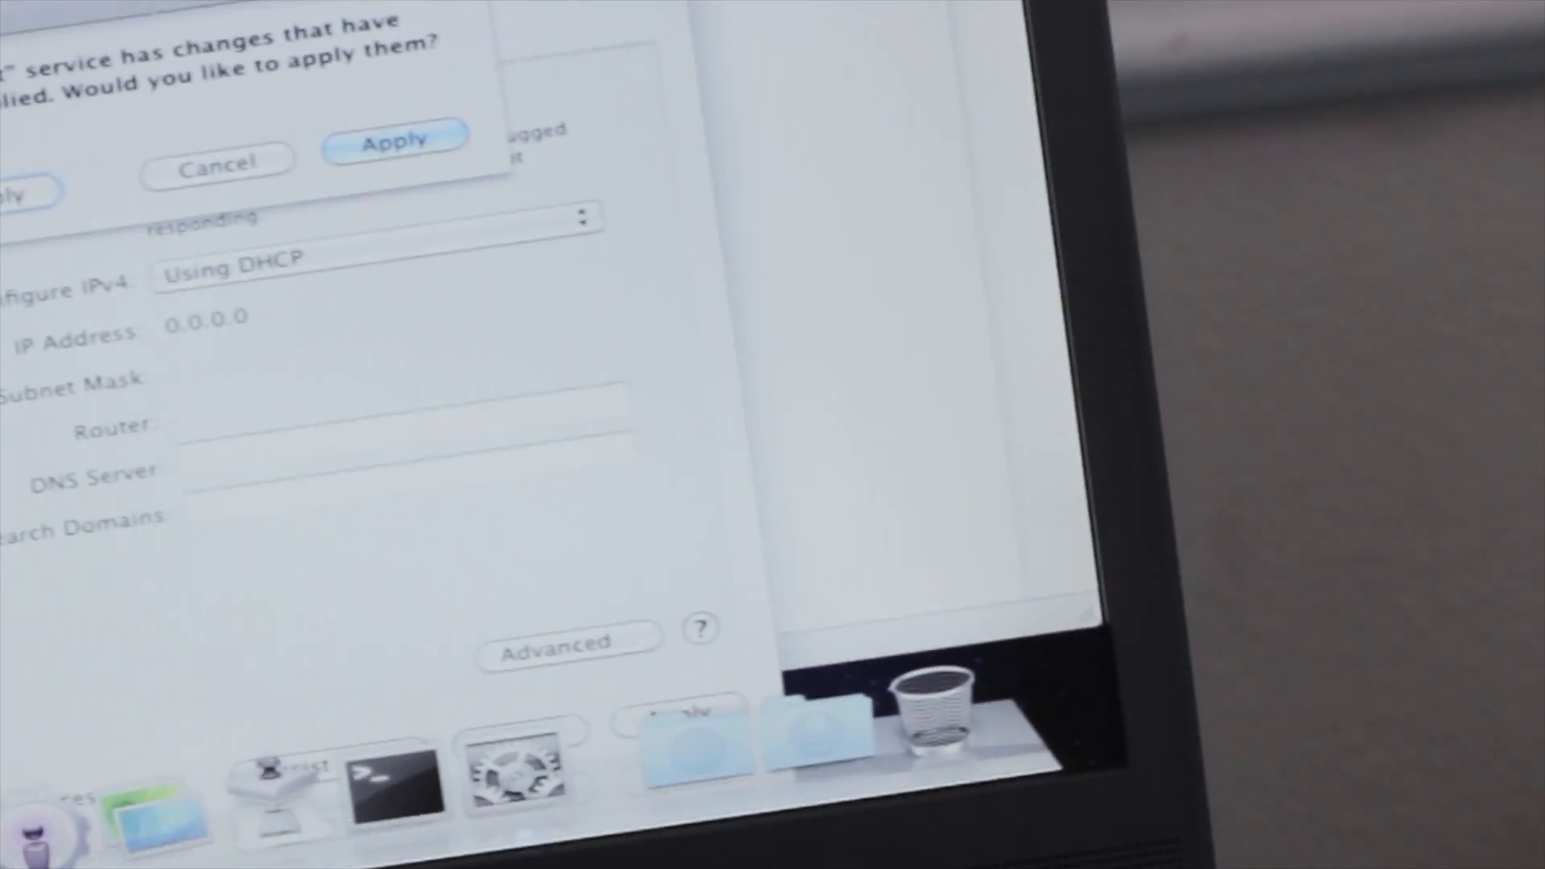
left_click(392, 139)
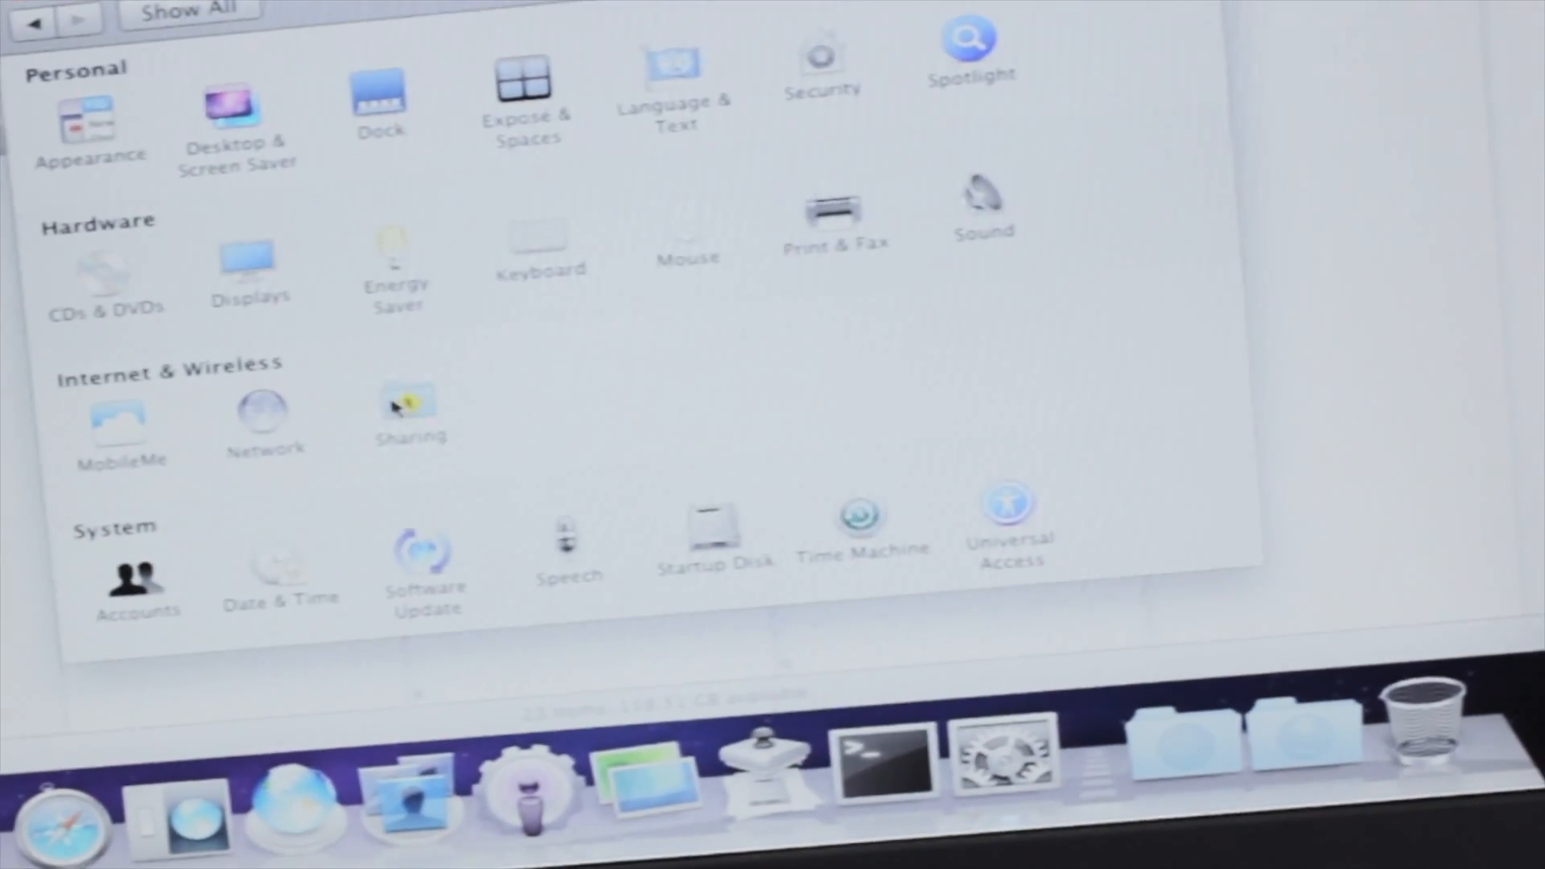
Step: Enter the Sharing pane from Internet & Wireless
left_click(410, 409)
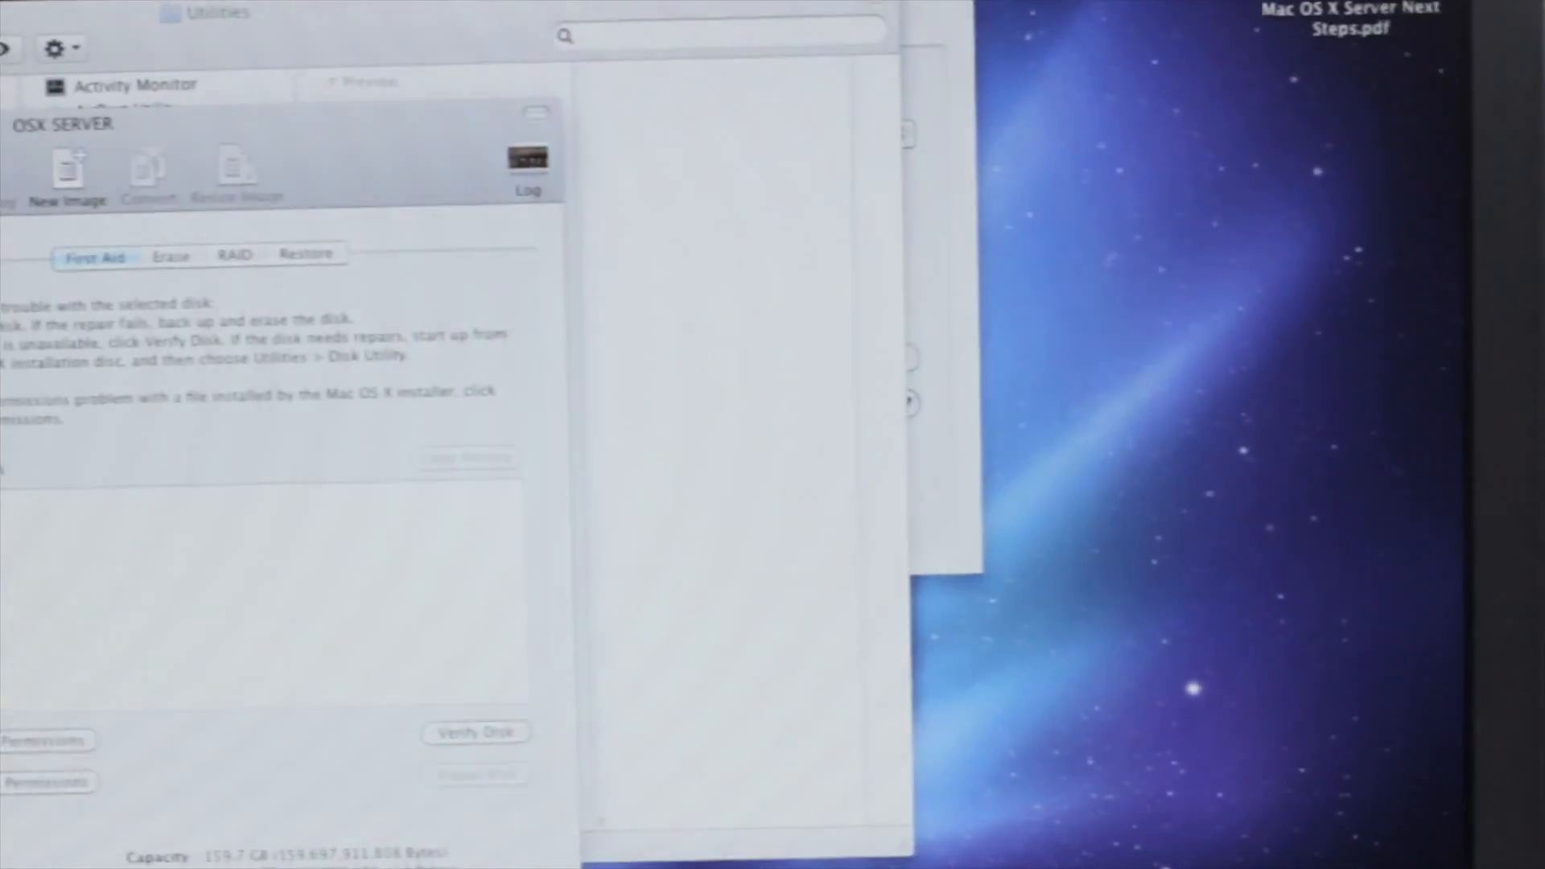
Step: Show the Erase tab for the OSX SERVER disk with its capacity details
left_click(169, 256)
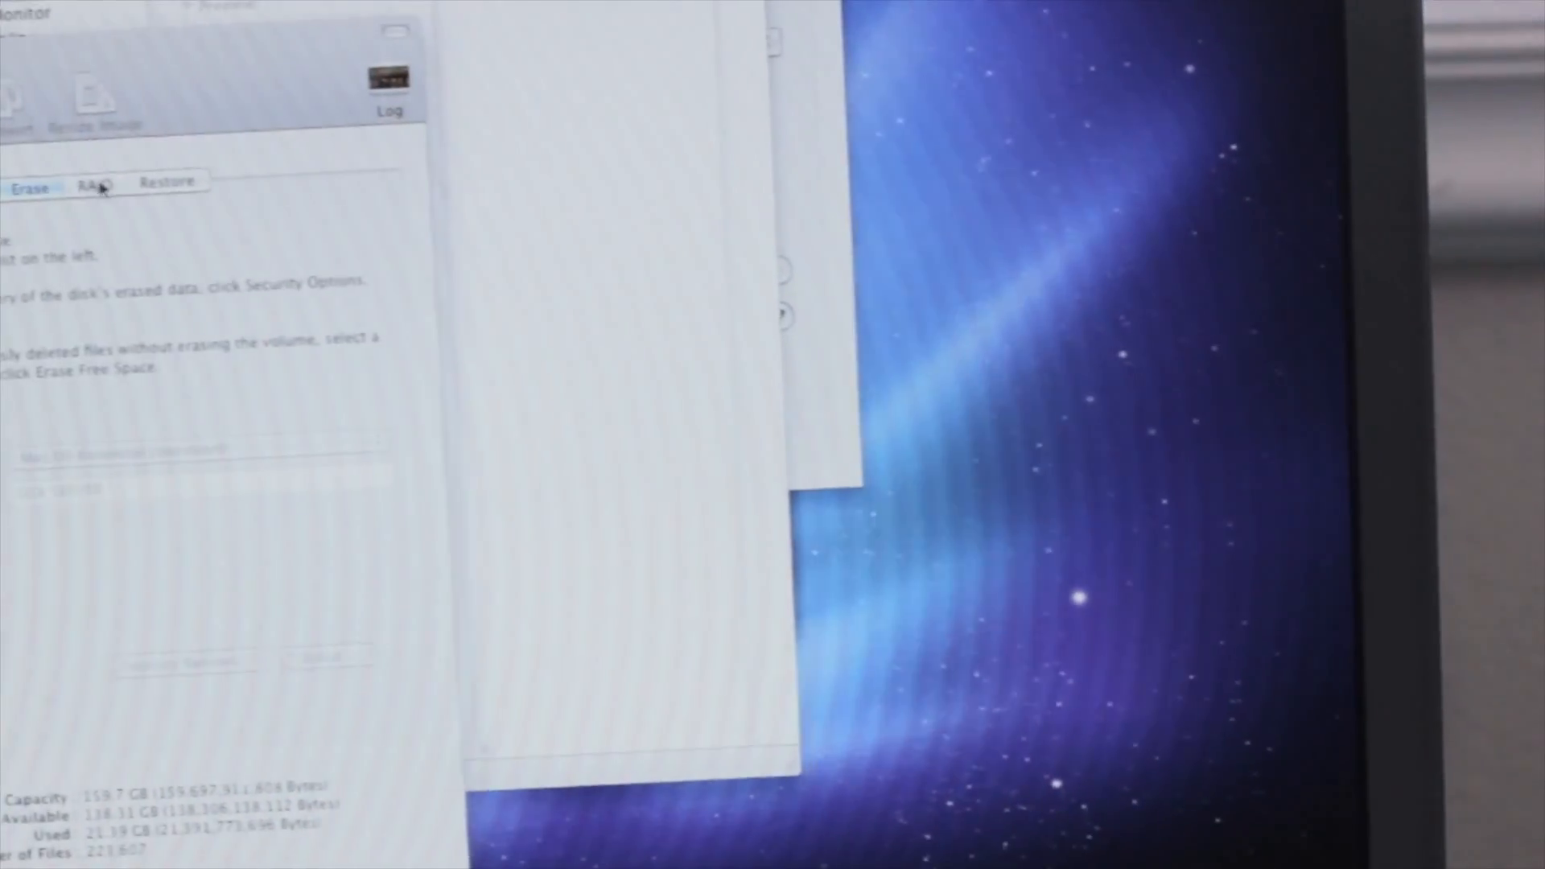
Step: Check the RAID tab for the drive, then browse OSX SERVER's top-level folders in Finder
left_click(92, 187)
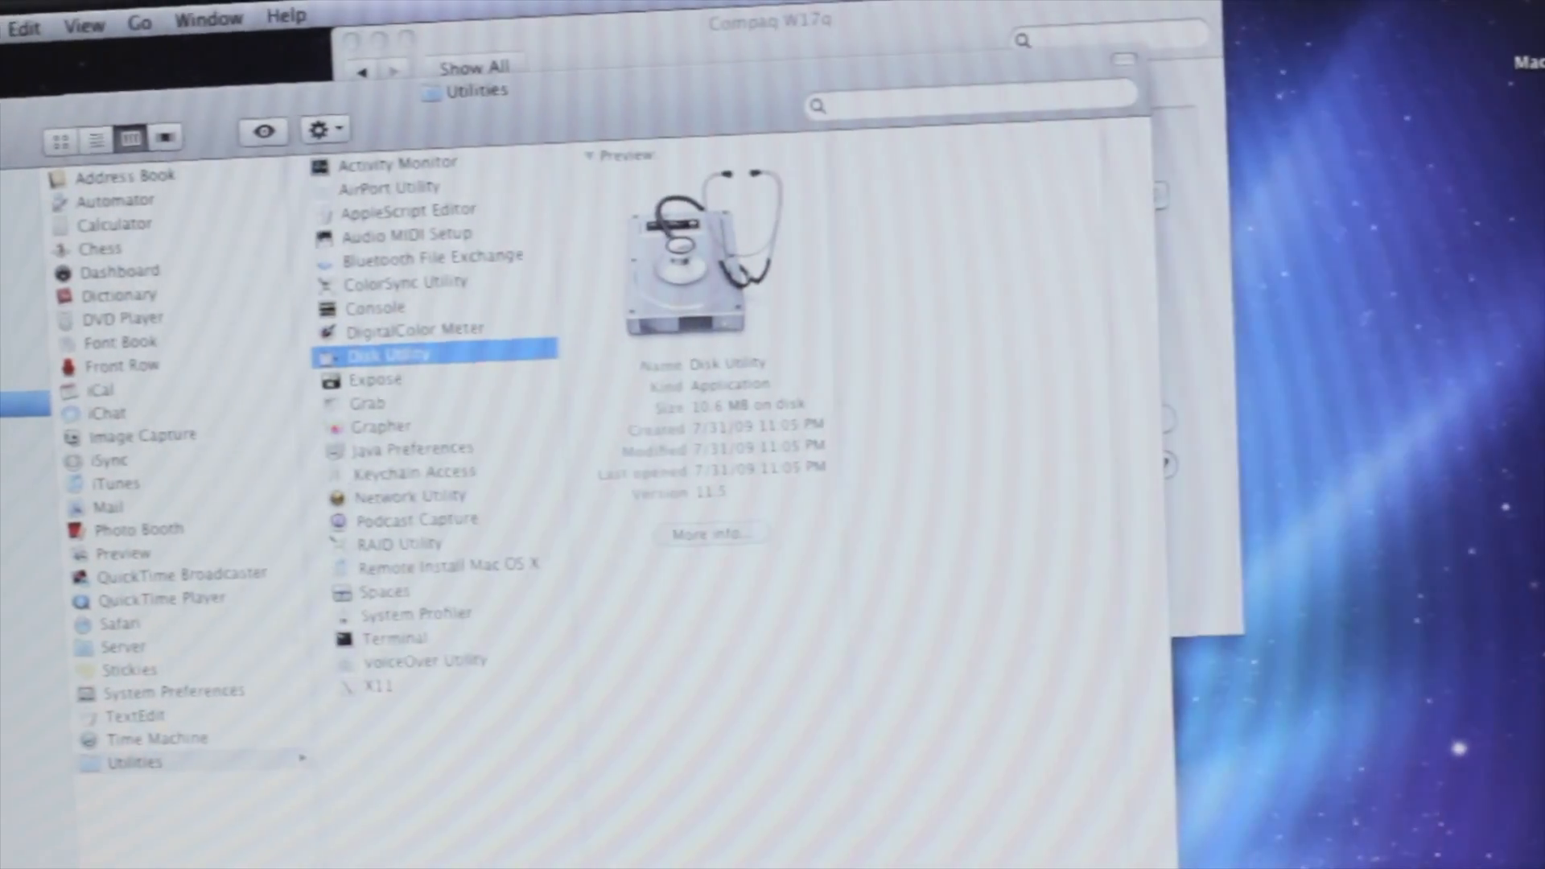
left_click(360, 64)
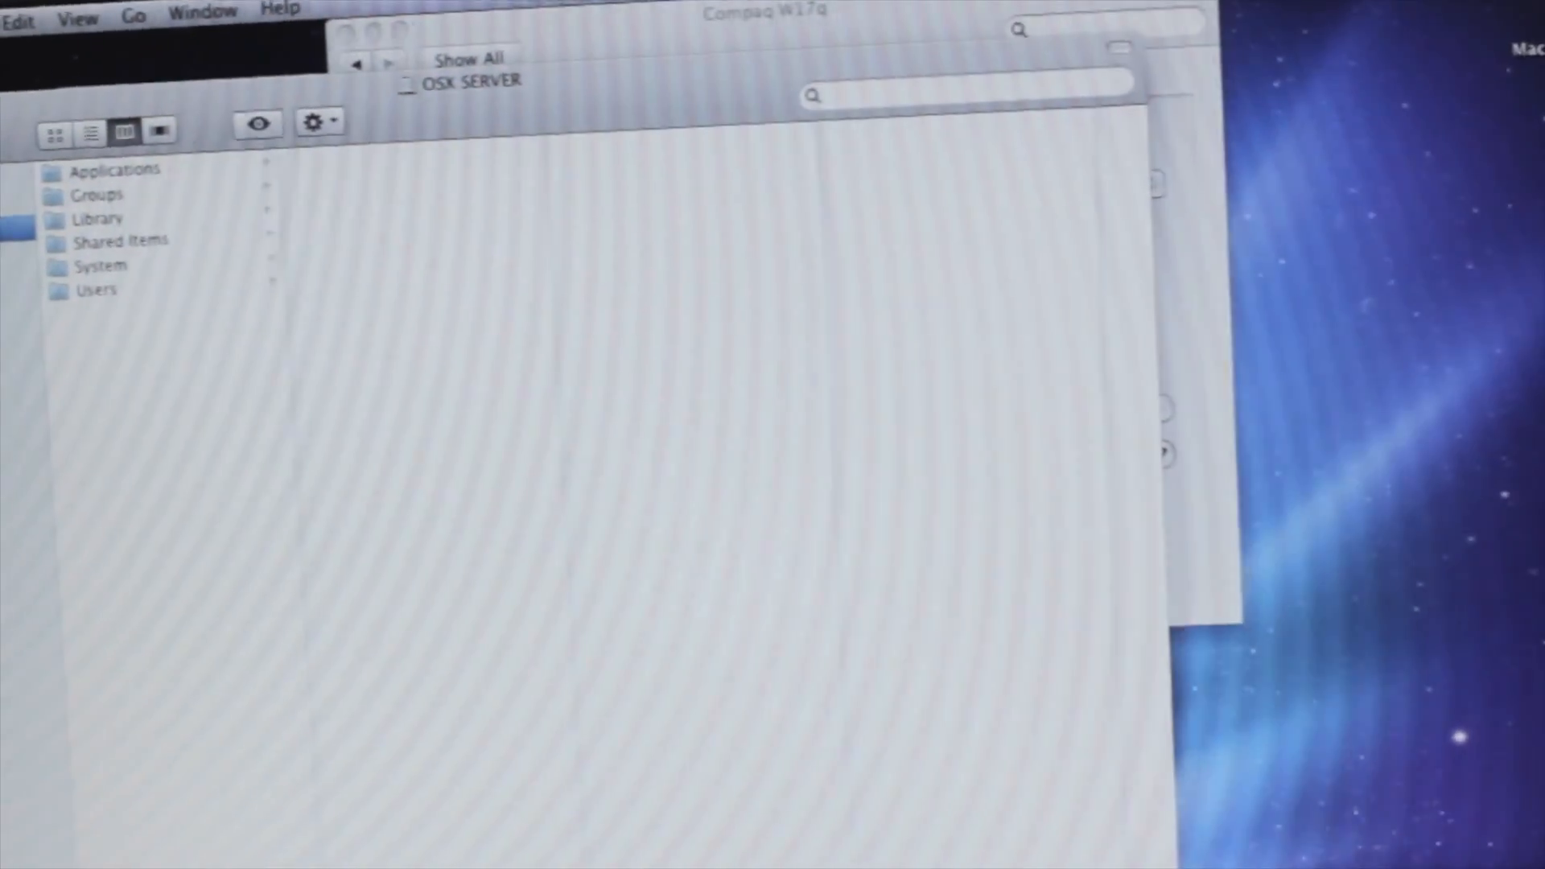